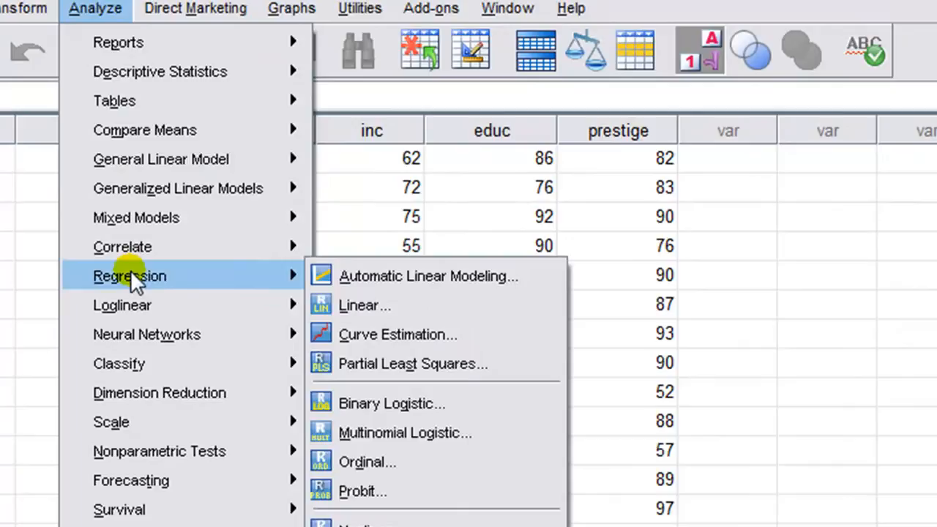
mouse_move(399, 308)
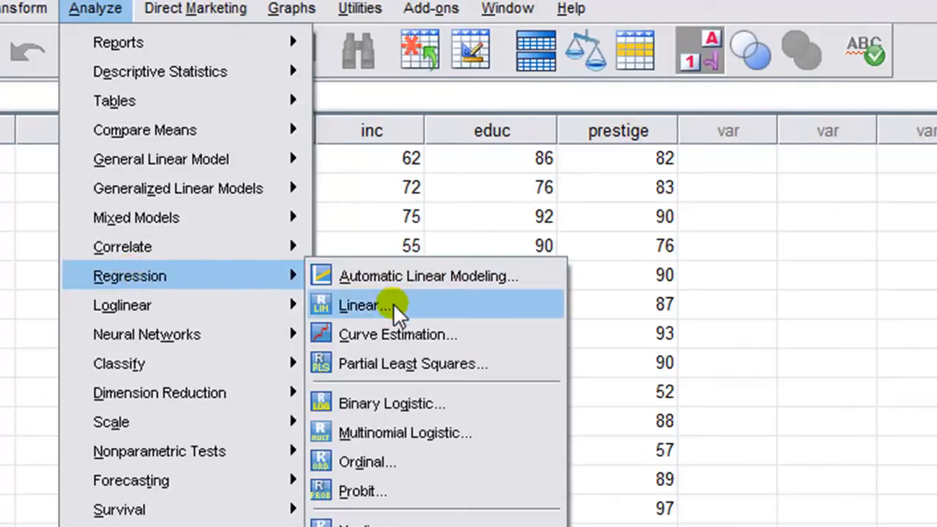
- Set Prestige as dependent and Income and Education as independent variables for linear regression
click(363, 306)
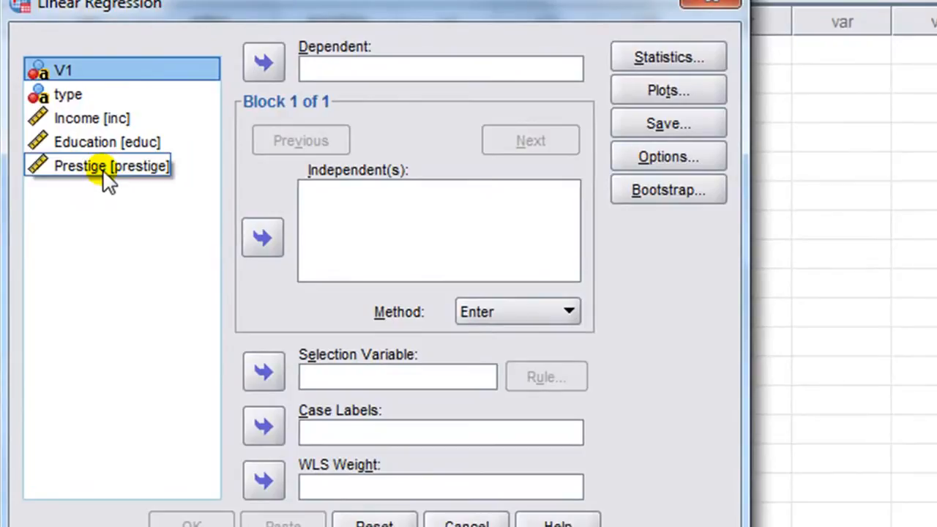
click(263, 62)
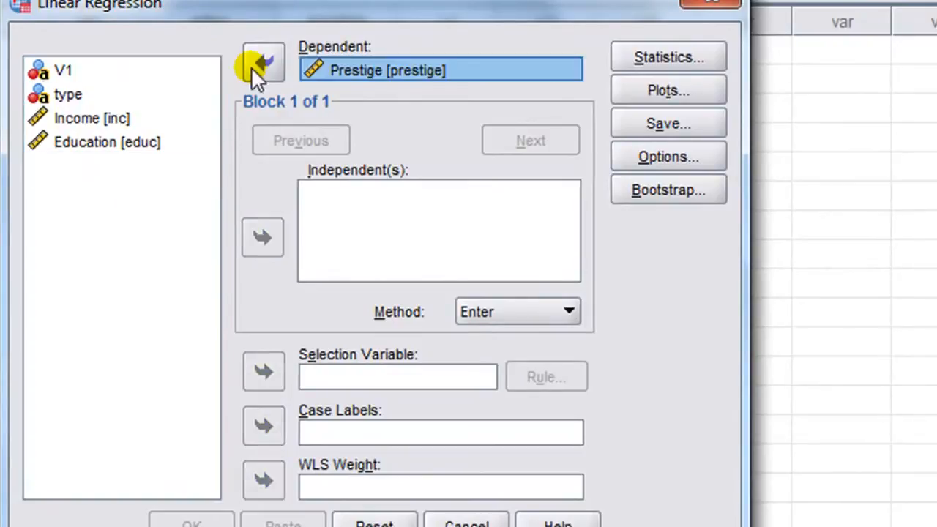
click(90, 117)
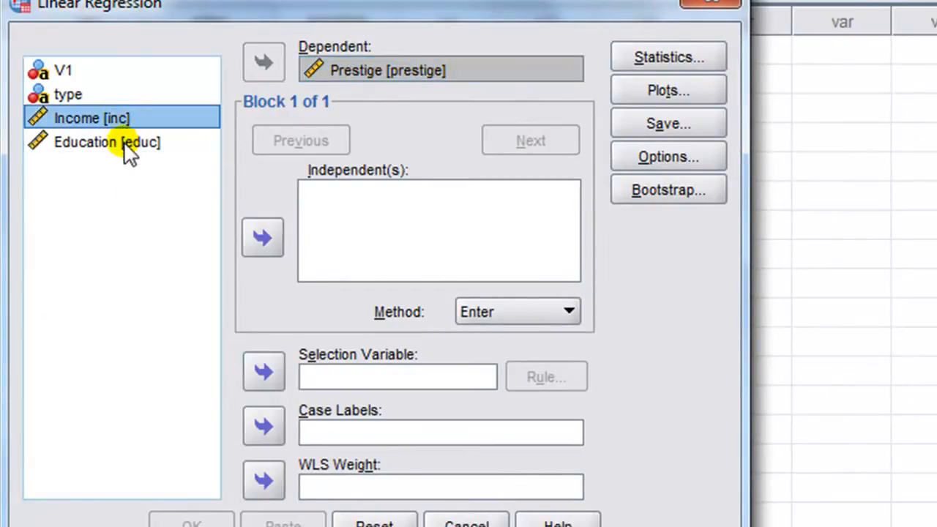
click(106, 142)
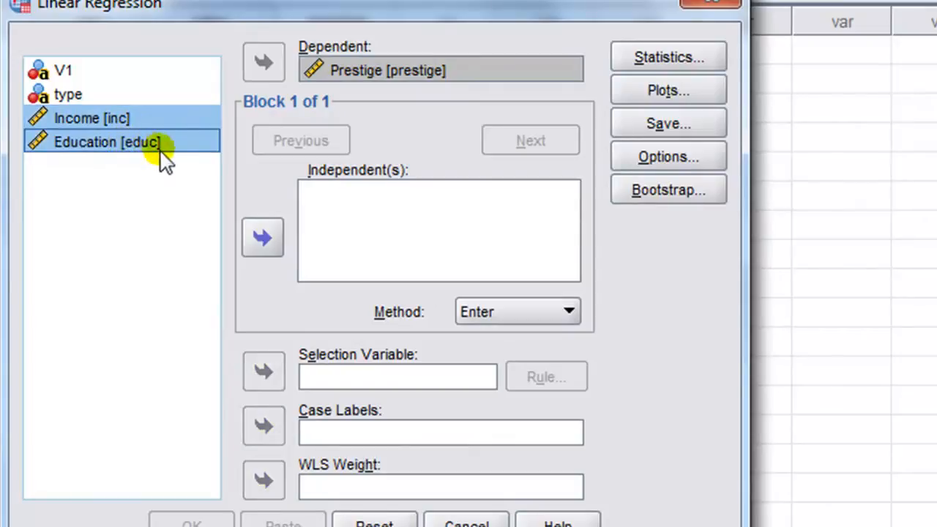
click(263, 237)
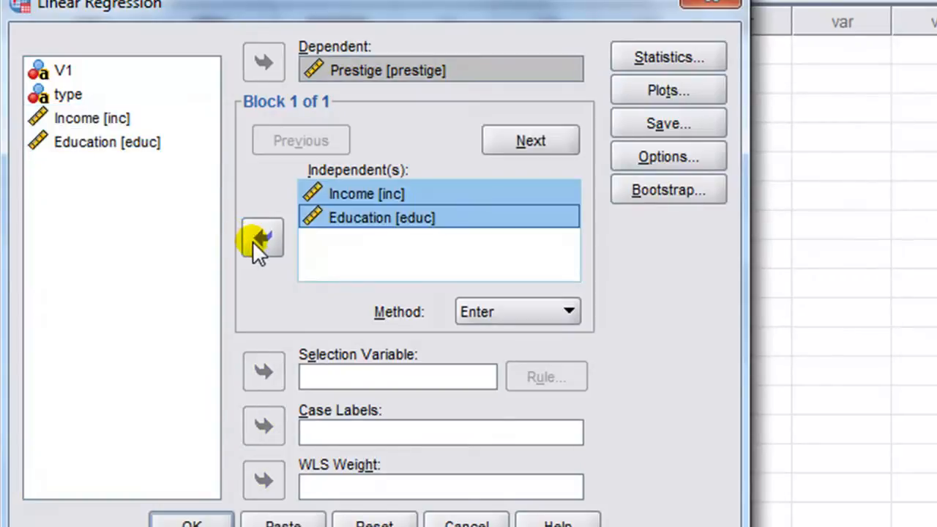
mouse_move(380, 262)
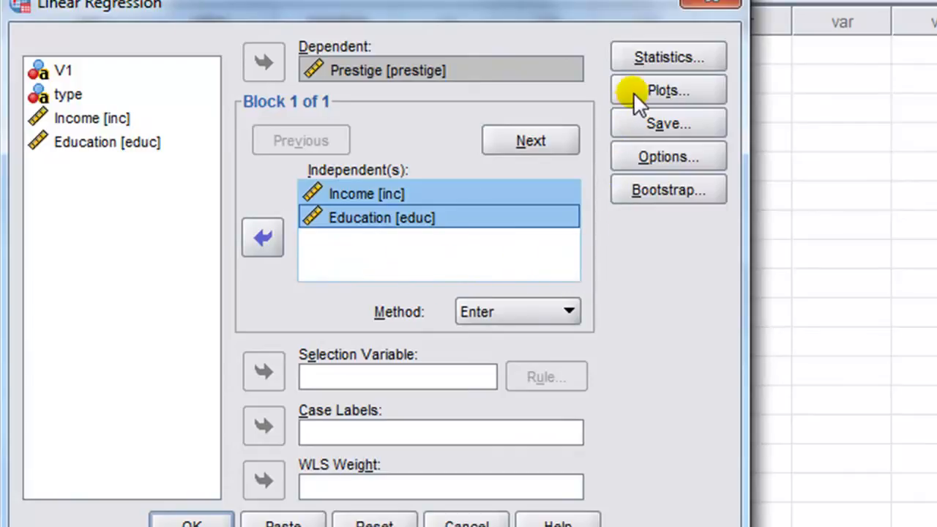
- Request all partial regression plots in the Plots options and return to the setup
click(667, 89)
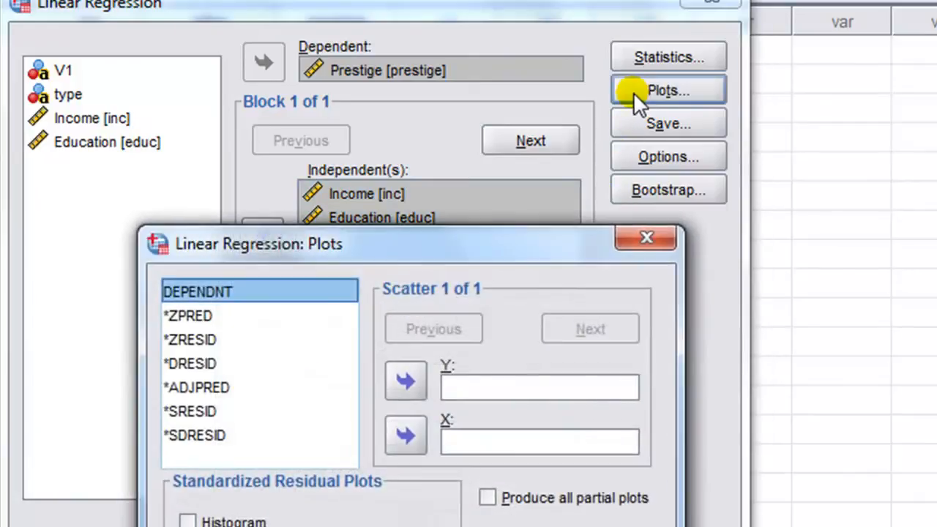
mouse_move(539, 296)
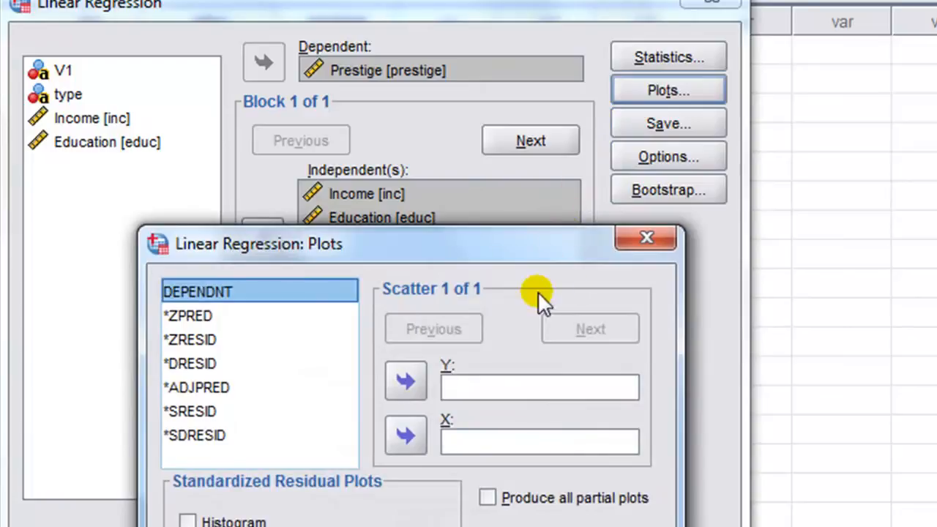
mouse_move(520, 509)
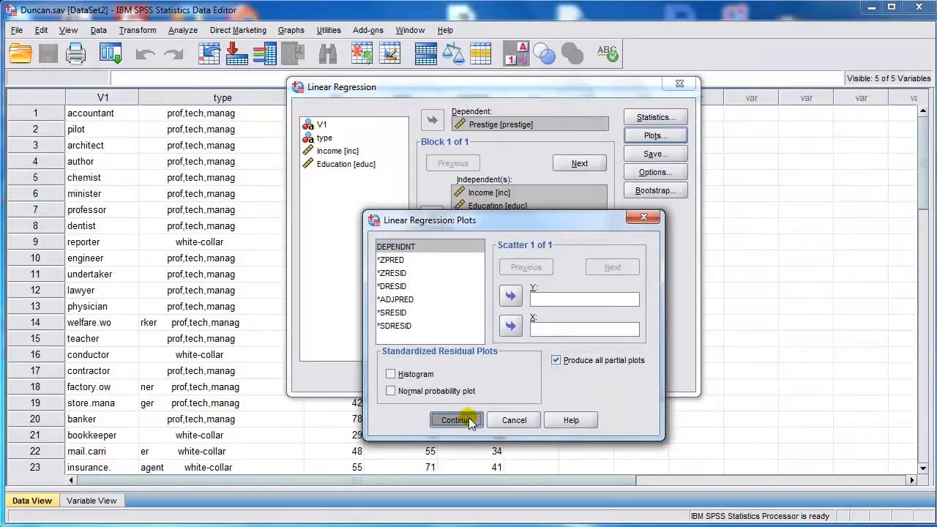
click(455, 419)
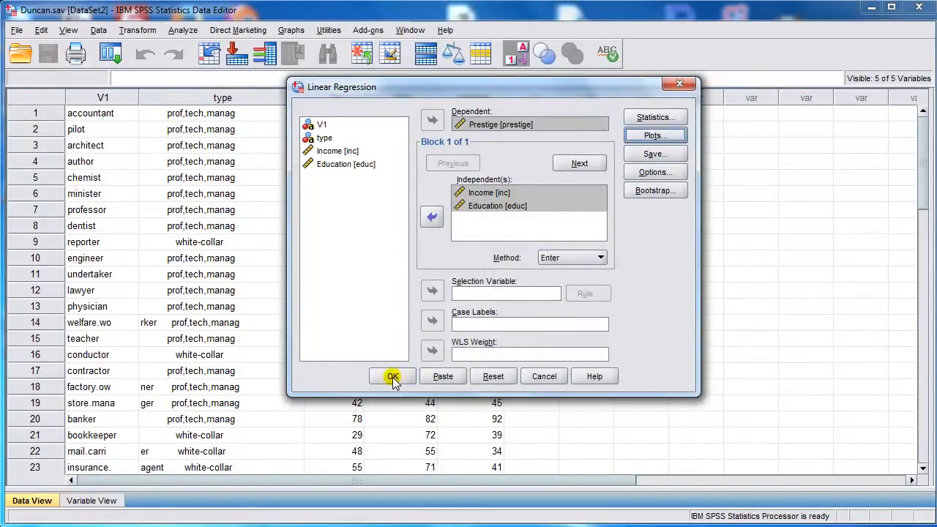
- Run the regression and scroll the Viewer to the Prestige-versus-Income partial plot
click(392, 375)
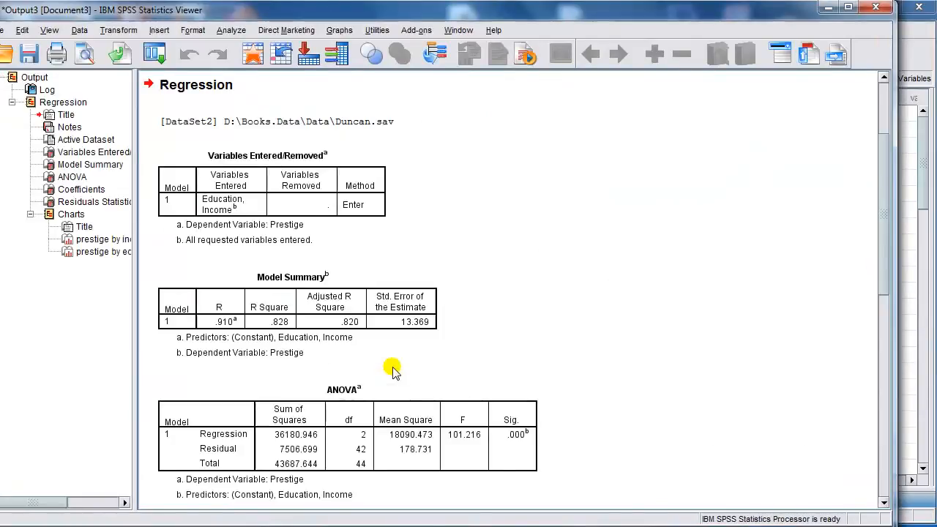
mouse_move(106, 222)
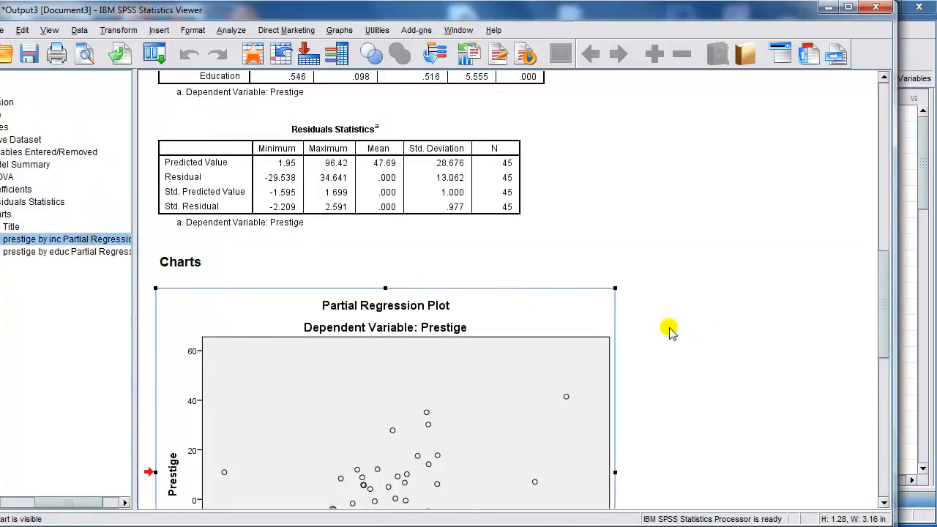
scroll(down, 3)
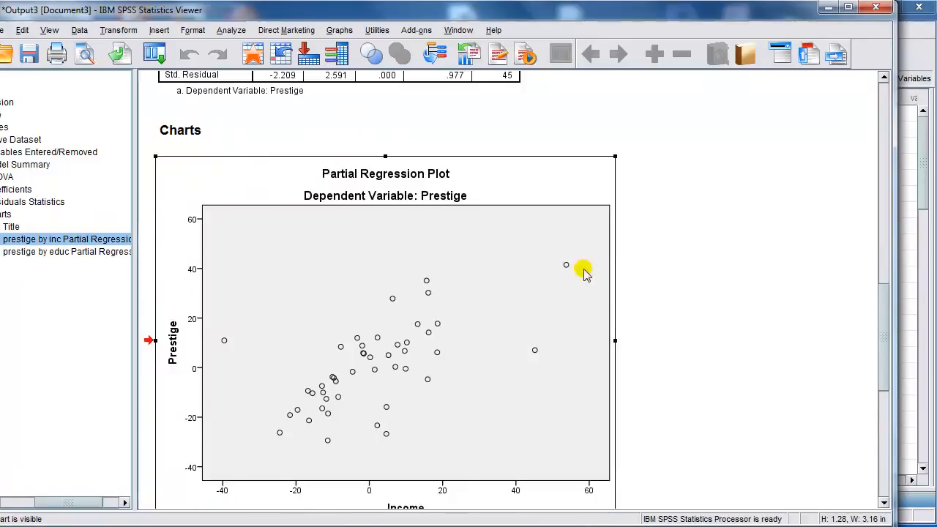
mouse_move(412, 187)
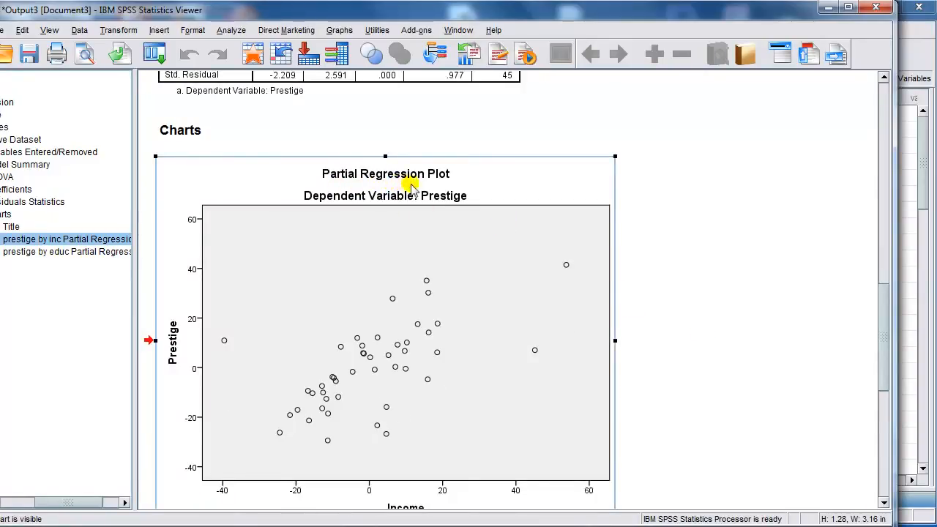